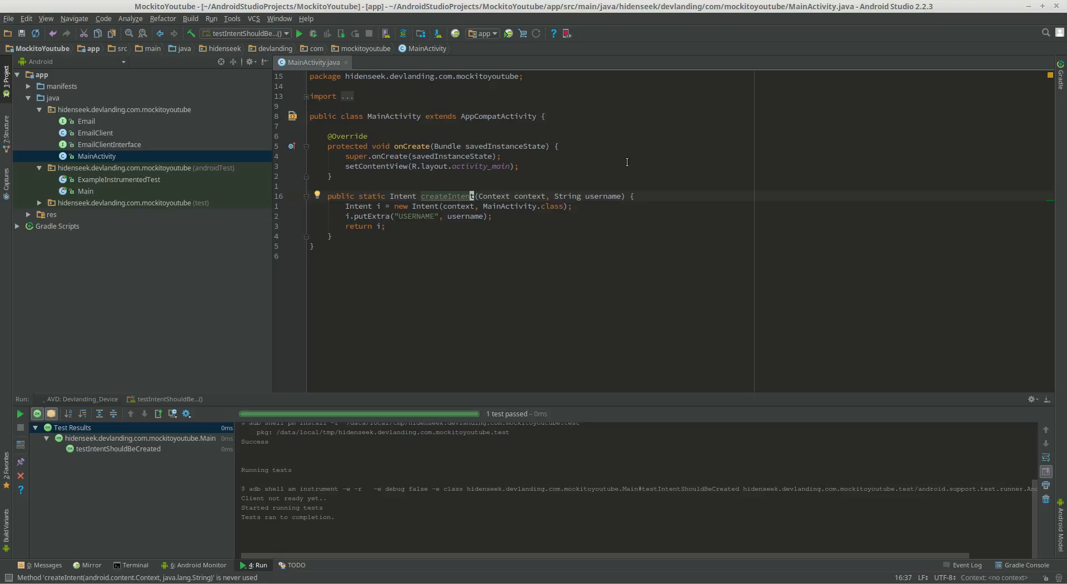
{"action": "mouse_move", "coordinate": [114, 174]}
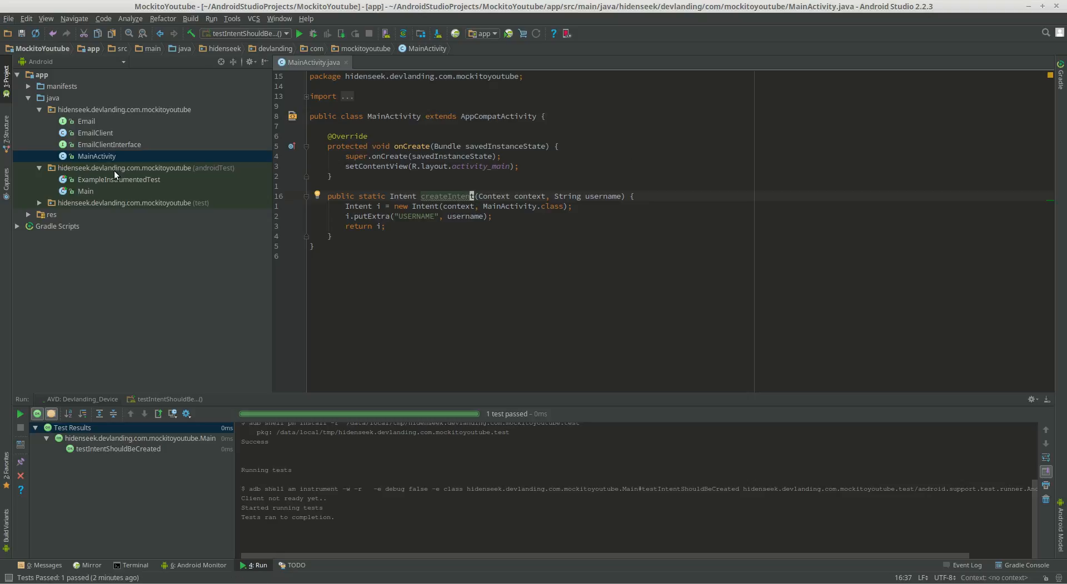
{"action": "mouse_move", "coordinate": [120, 184]}
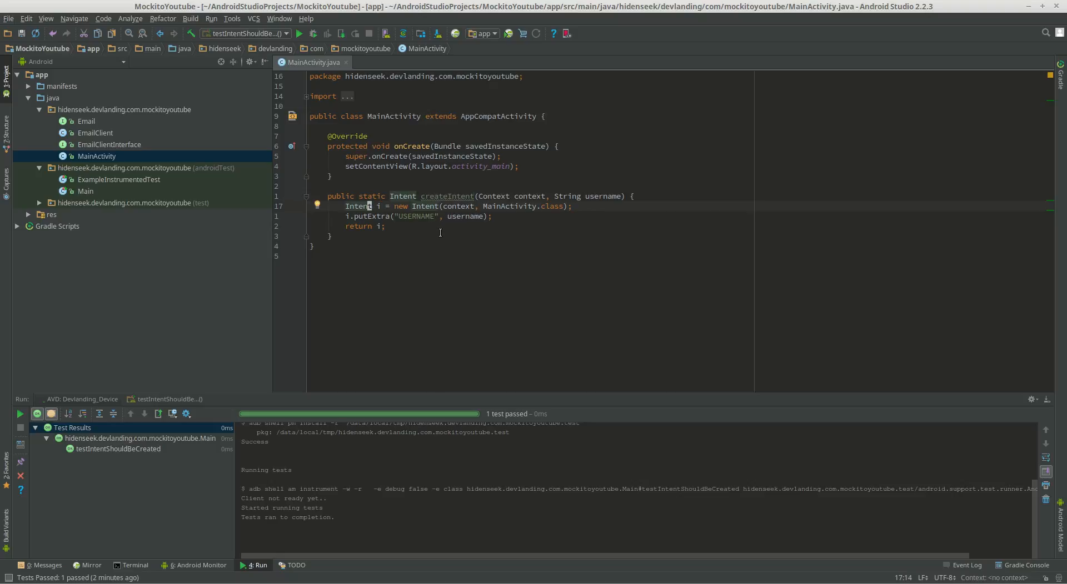
{"action": "mouse_move", "coordinate": [435, 276]}
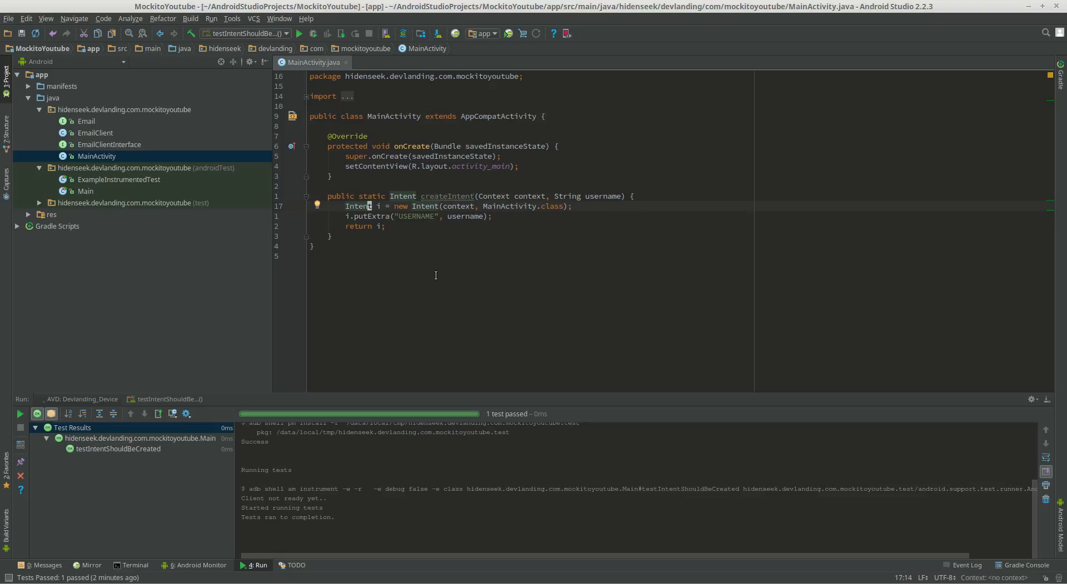
{"action": "mouse_move", "coordinate": [679, 283]}
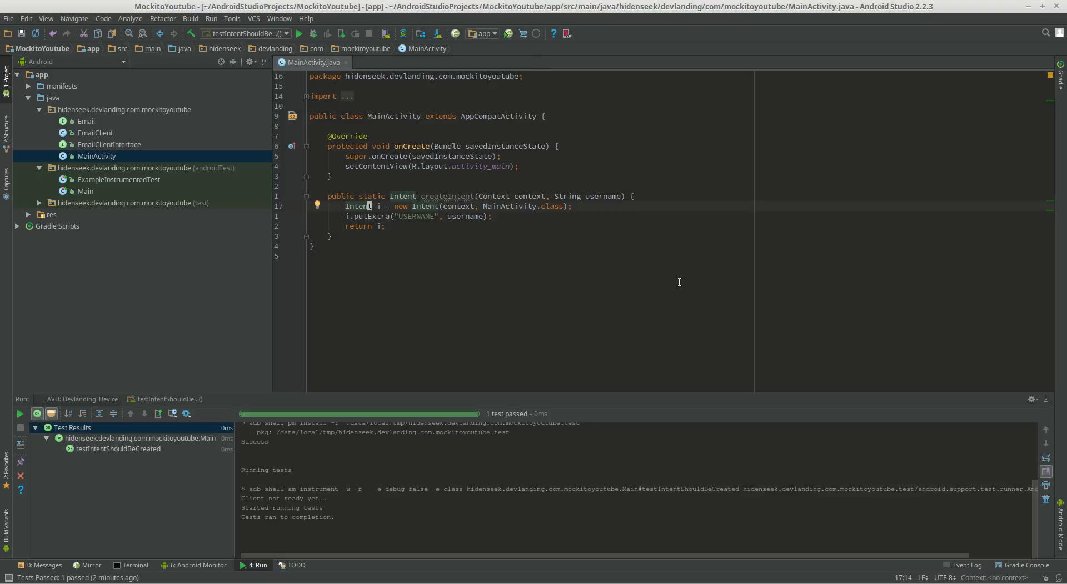
{"action": "mouse_move", "coordinate": [533, 283]}
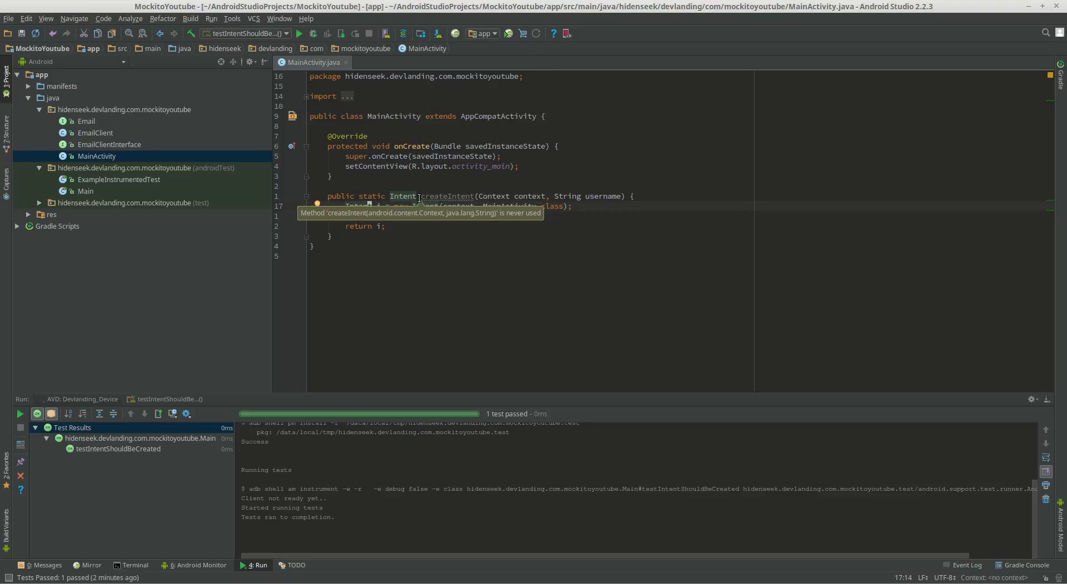
Step: Inspect createIntent adding the USERNAME extra in MainActivity, then bring up the Main test class
{"action": "double_click", "coordinate": [447, 196]}
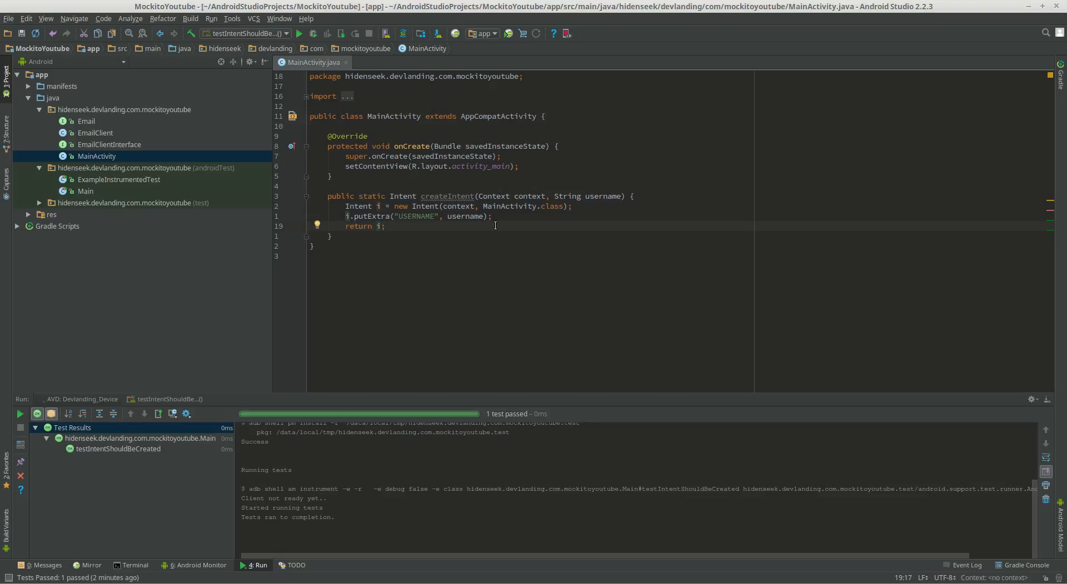
{"action": "mouse_move", "coordinate": [447, 197]}
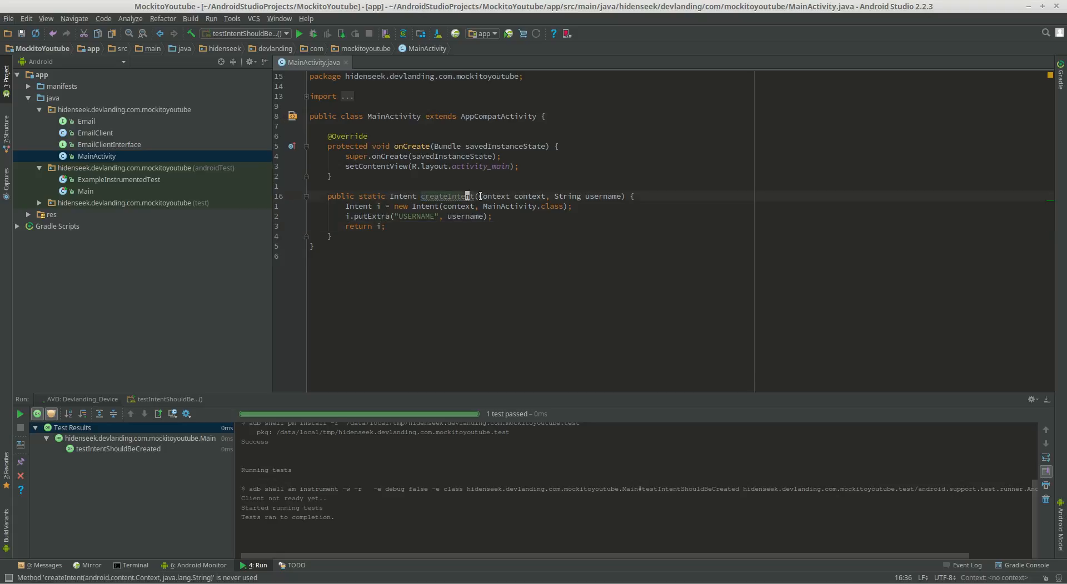
{"action": "left_click_drag", "start_coordinate": [478, 196], "coordinate": [547, 196]}
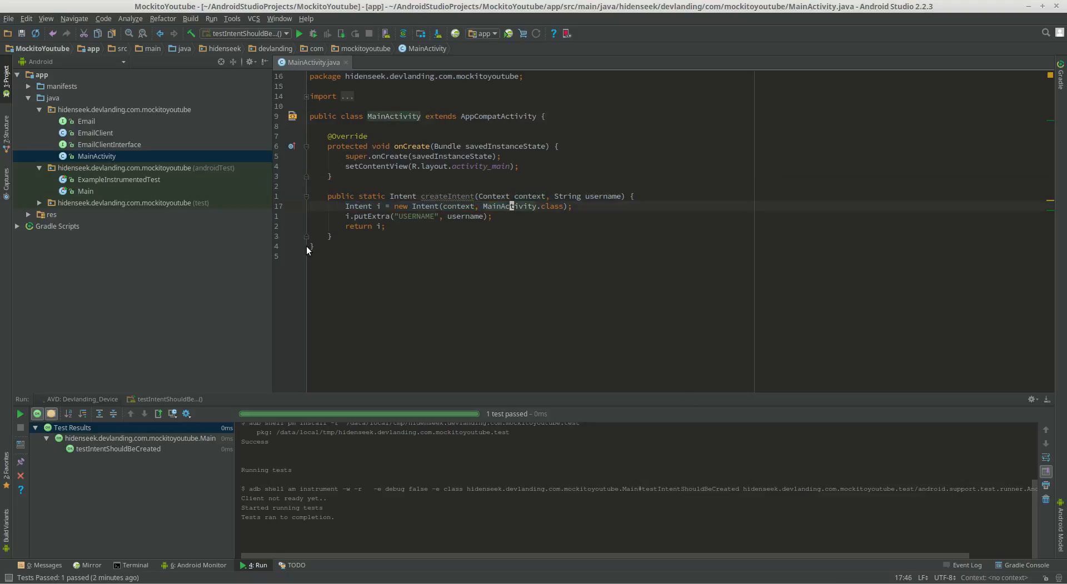
{"action": "double_click", "coordinate": [86, 191]}
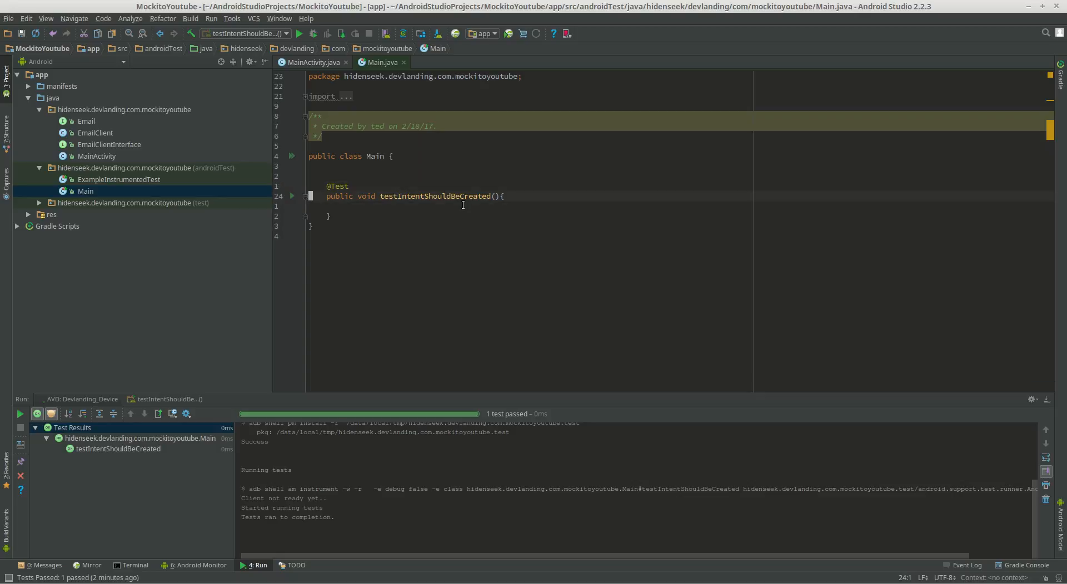
{"action": "type", "text": "@Mock"}
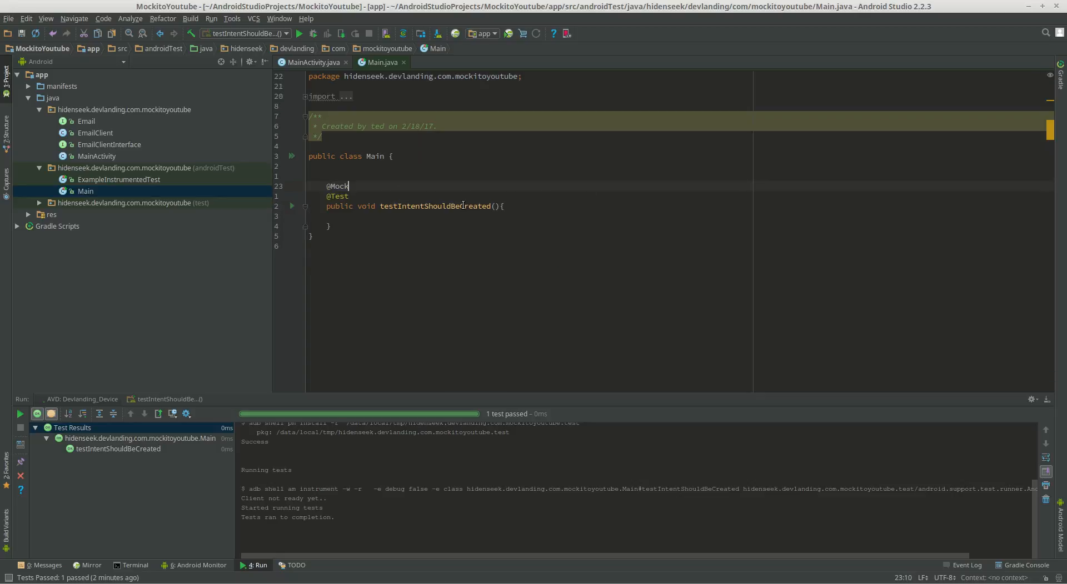
{"action": "type", "text": "I"}
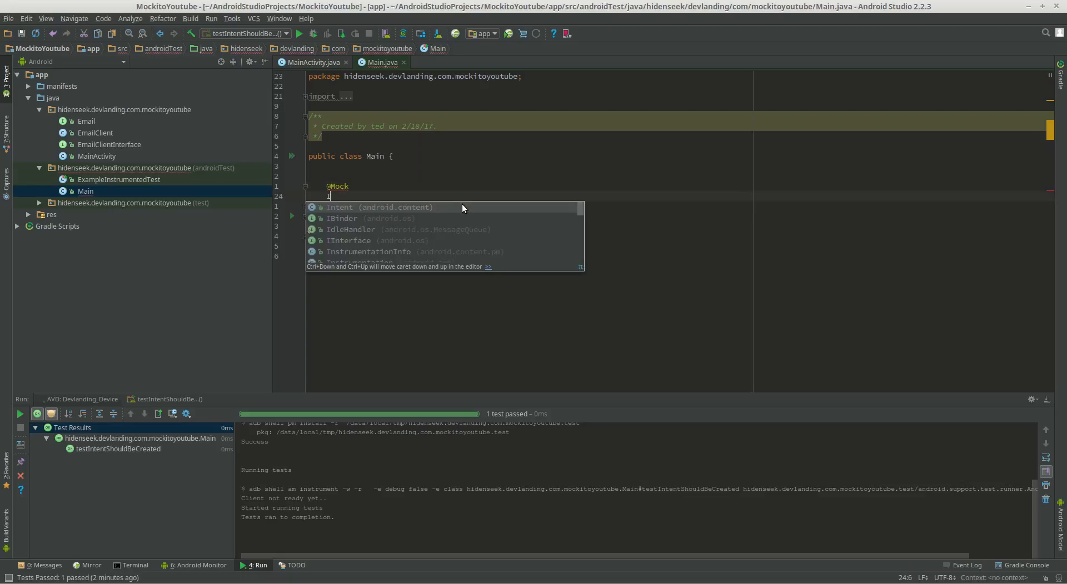
{"action": "type", "text": "Context context;"}
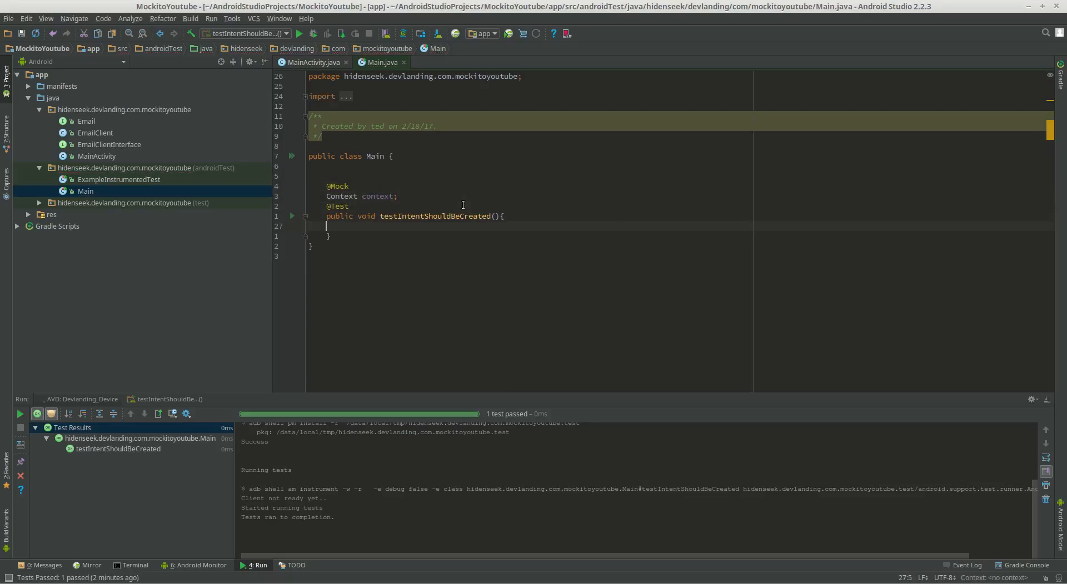
Step: Build Intent intent = MainActivity.createIntent(context, "ted") in the test body
{"action": "type", "text": "MainActivity"}
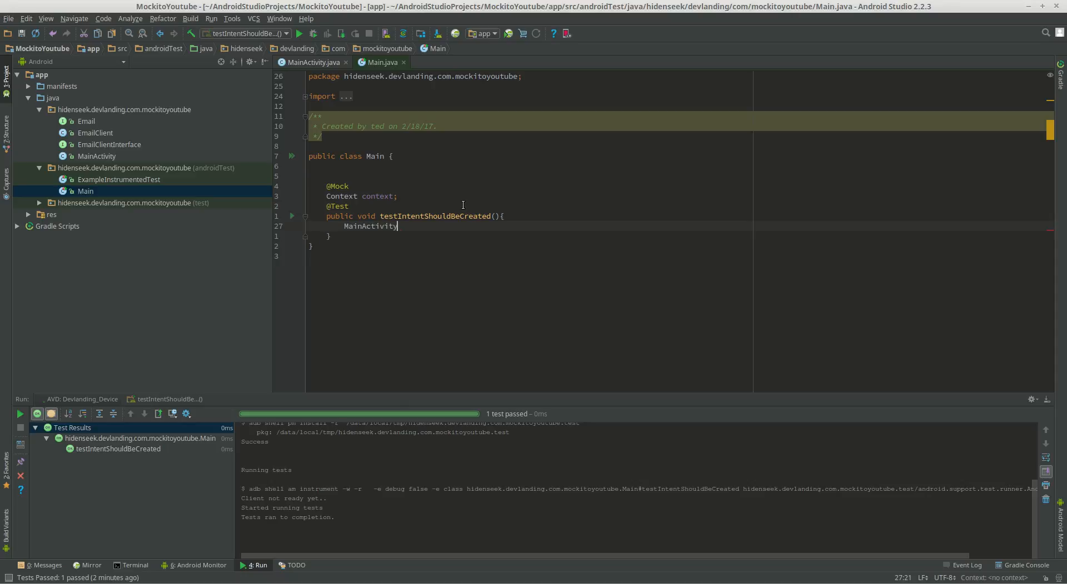
{"action": "type", "text": ".createIntent()"}
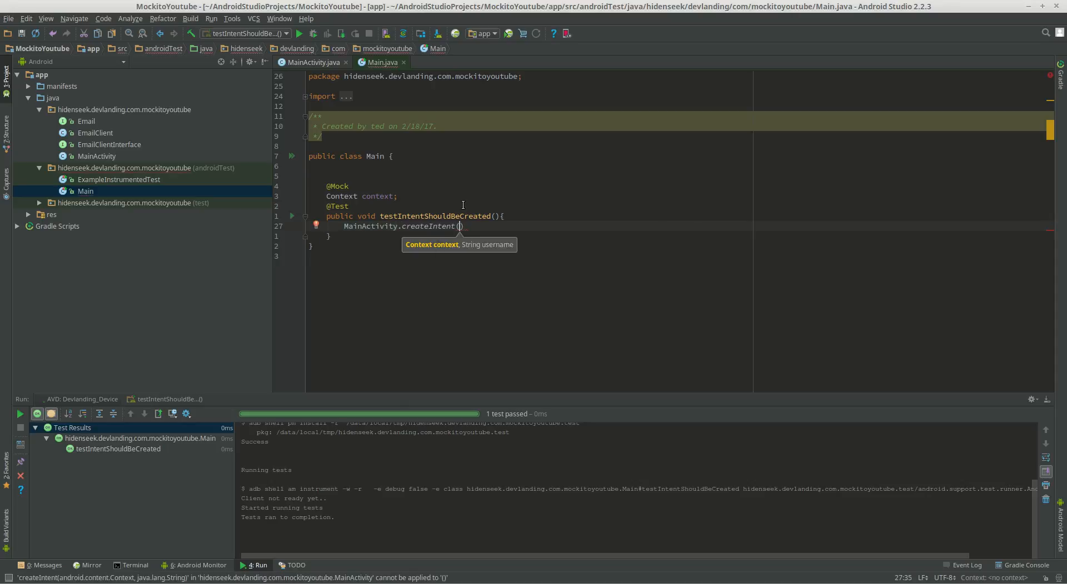
{"action": "type", "text": "context, \""}
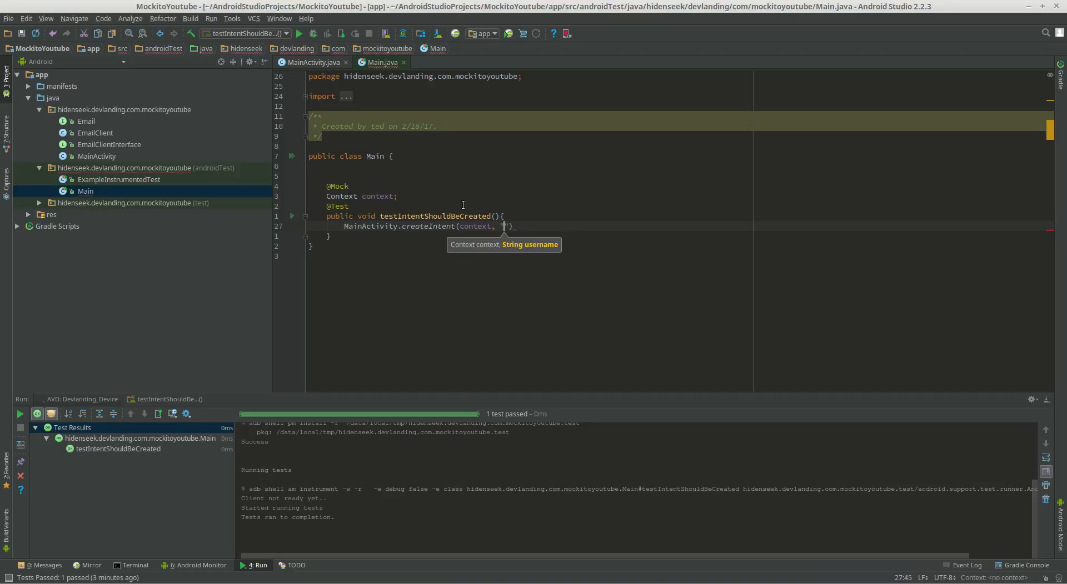
{"action": "type", "text": "ted"}
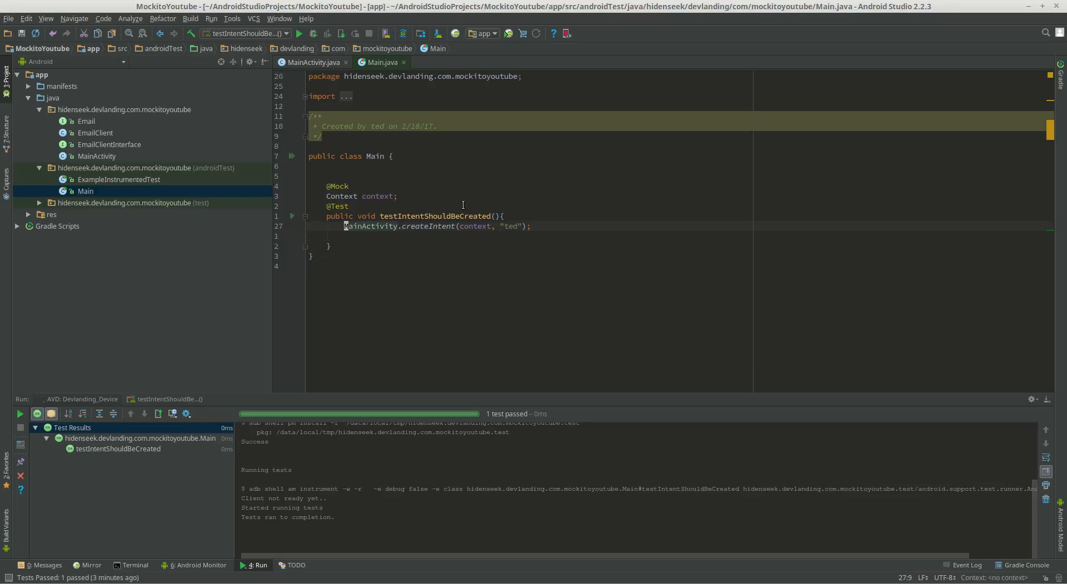
{"action": "type", "text": "Intent intent ="}
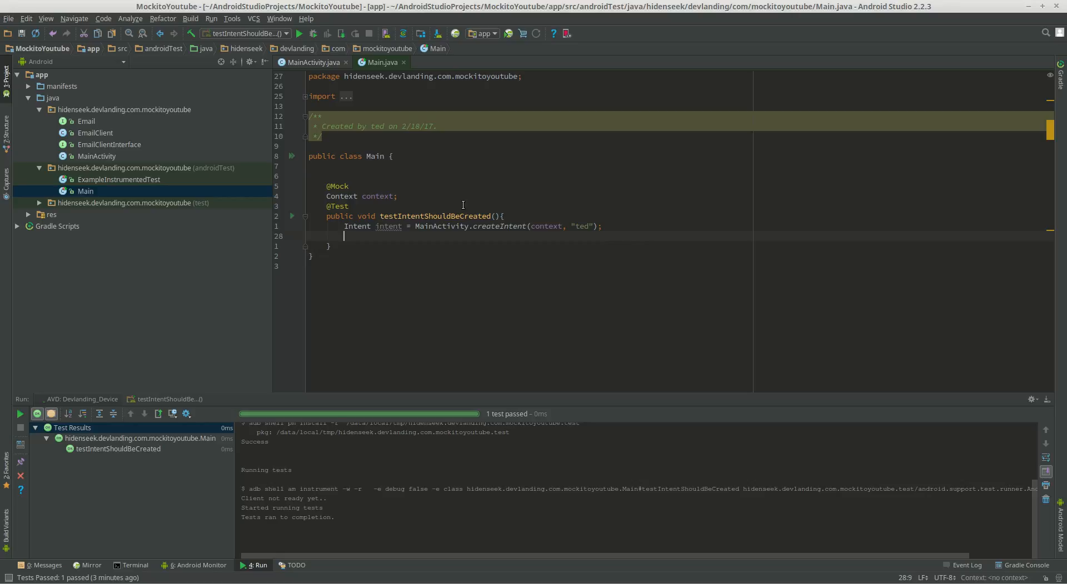
Step: Add Assert.assertNotNull(intent) after creating the intent
{"action": "type", "text": "Assse"}
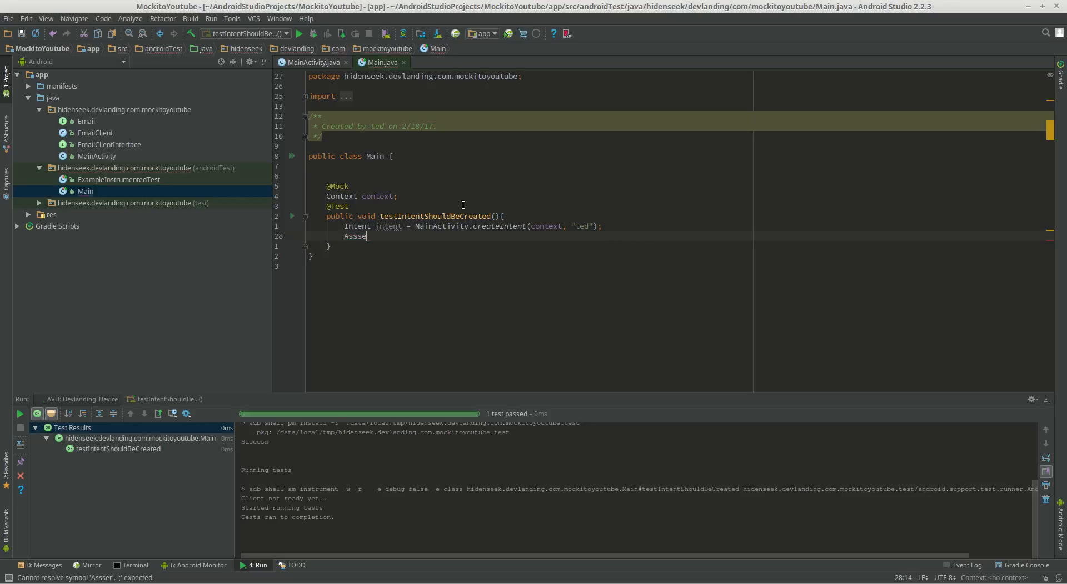
{"action": "type", "text": "Assert.assertNotNull();"}
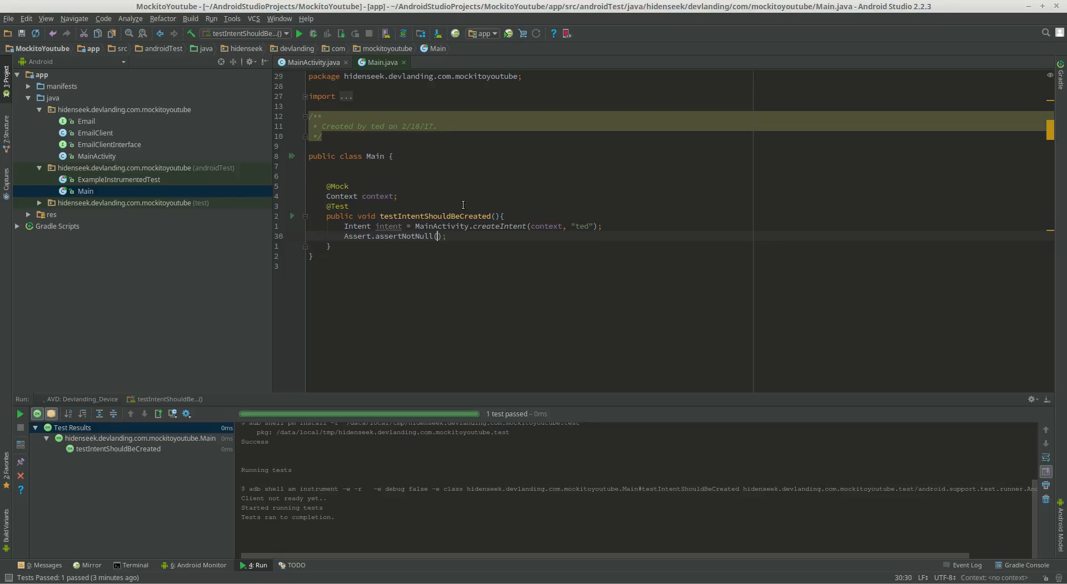
{"action": "type", "text": "intent"}
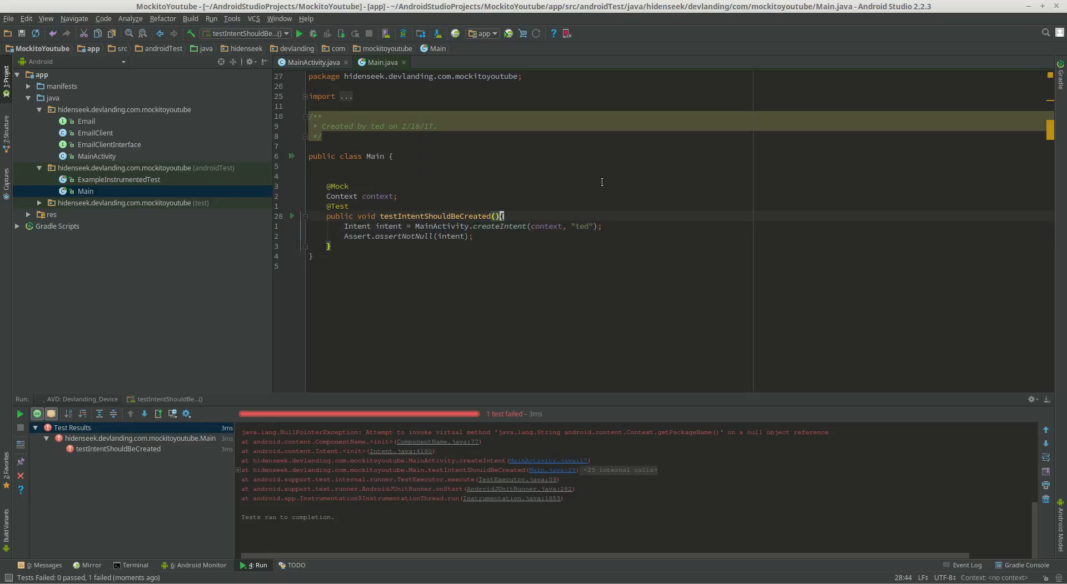
Step: Create the Context with Mockito.mock(Context.class) in the test and rerun it on the emulator
{"action": "type", "text": "Mockito.mock("}
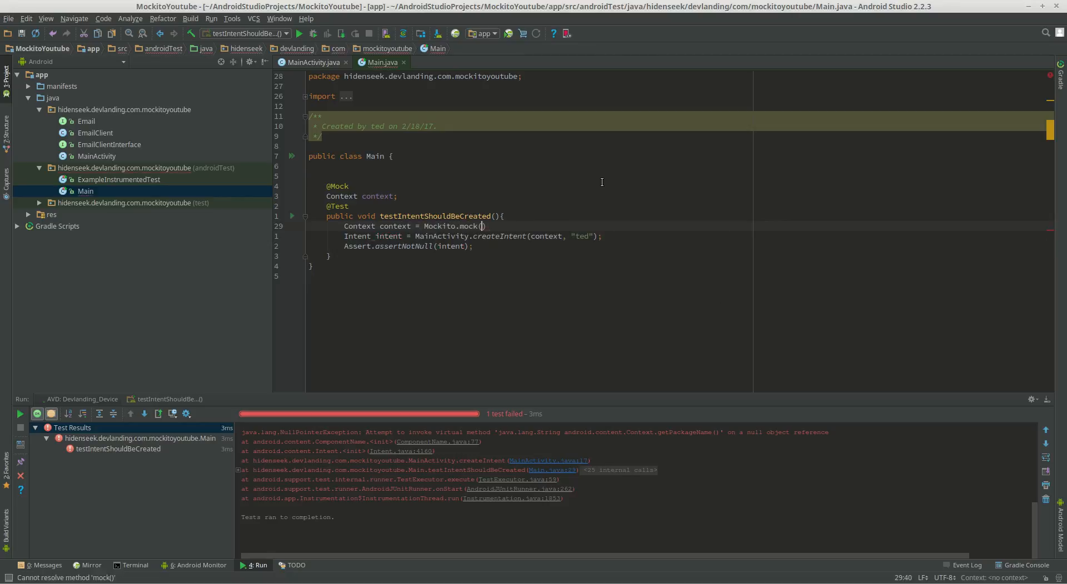
{"action": "type", "text": "Context.class"}
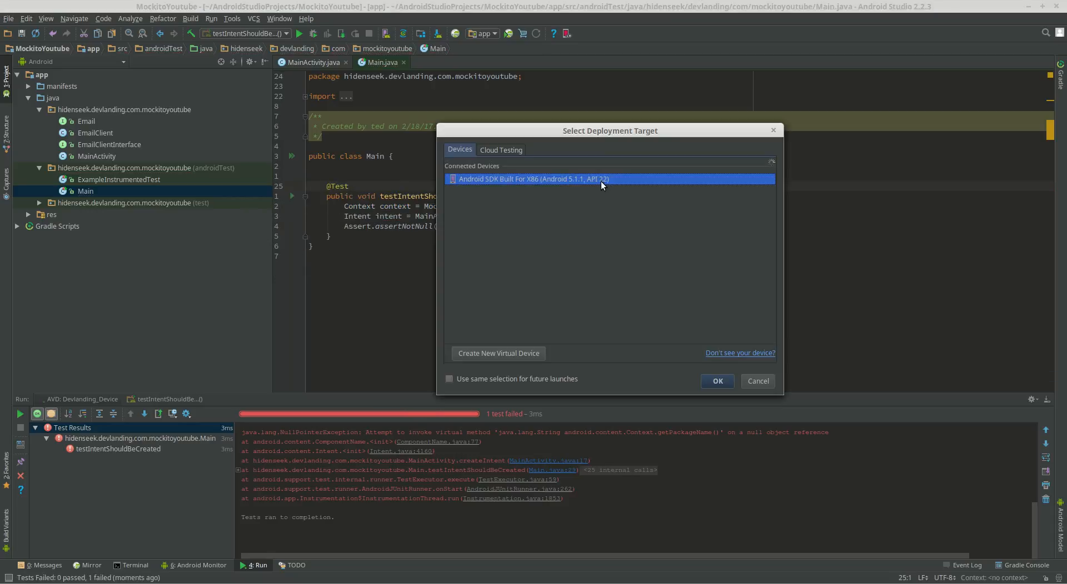
{"action": "left_click", "coordinate": [718, 381]}
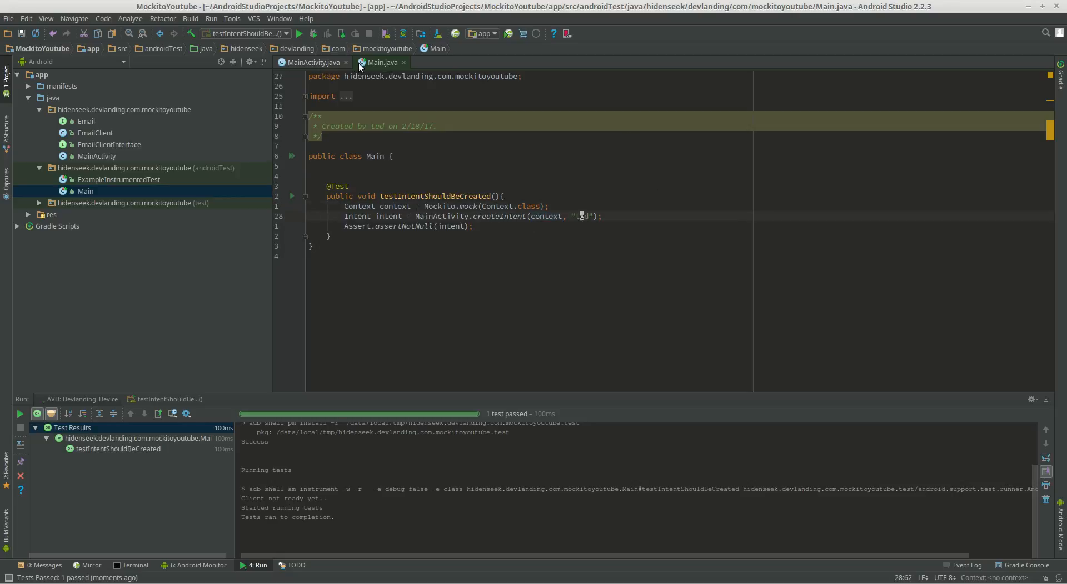
Step: Look again at createIntent's Context parameter in MainActivity, then return to the Main test
{"action": "left_click", "coordinate": [311, 62]}
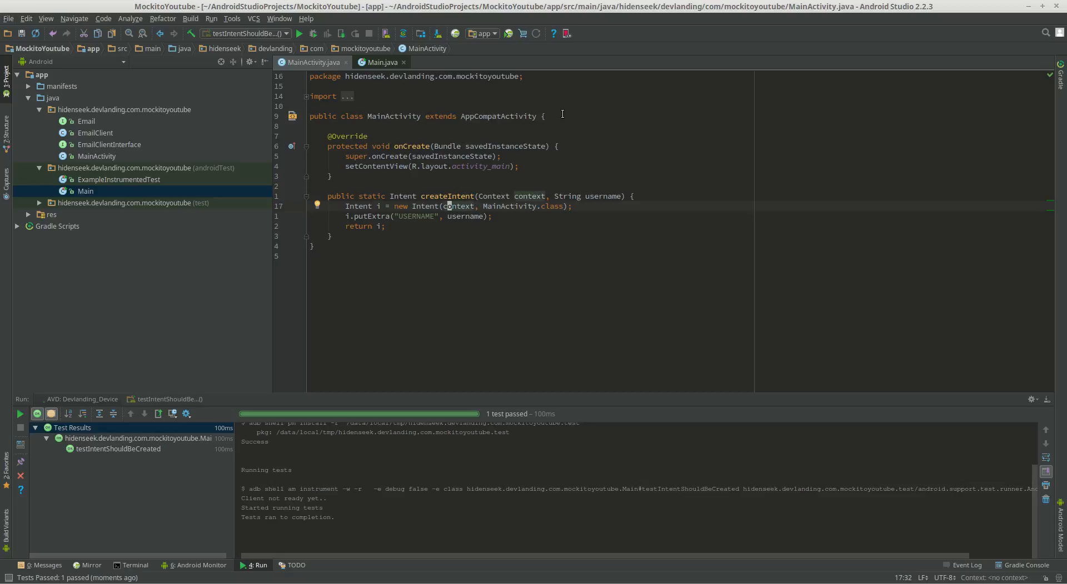
{"action": "mouse_move", "coordinate": [554, 222]}
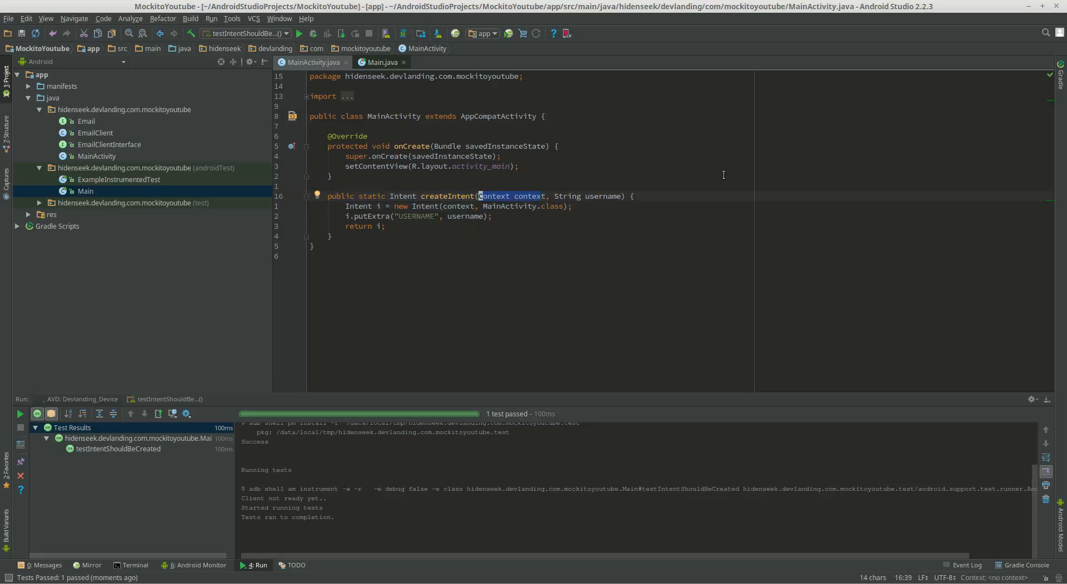
{"action": "mouse_move", "coordinate": [502, 217]}
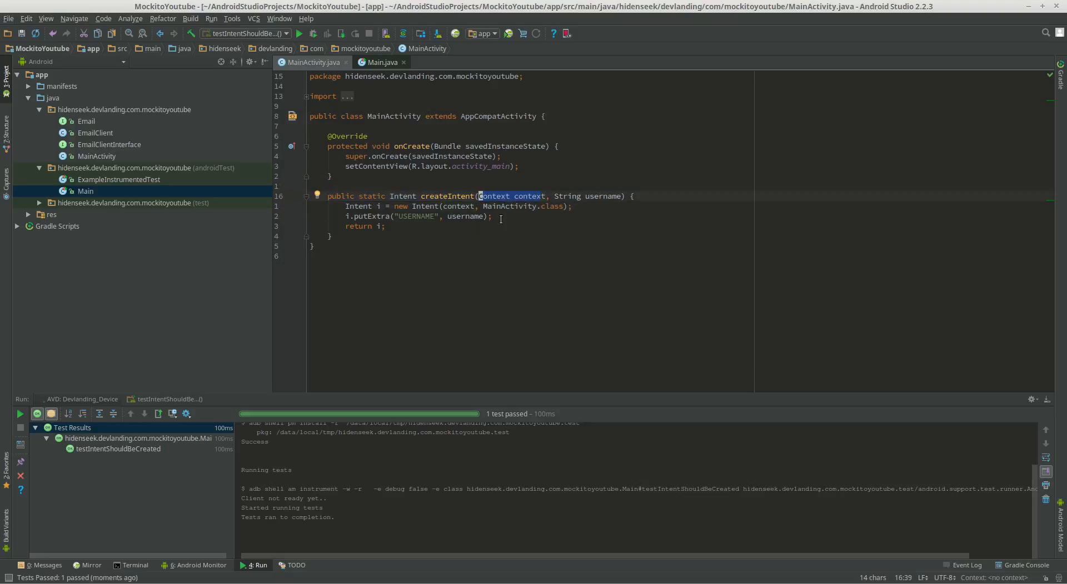
{"action": "left_click", "coordinate": [380, 62]}
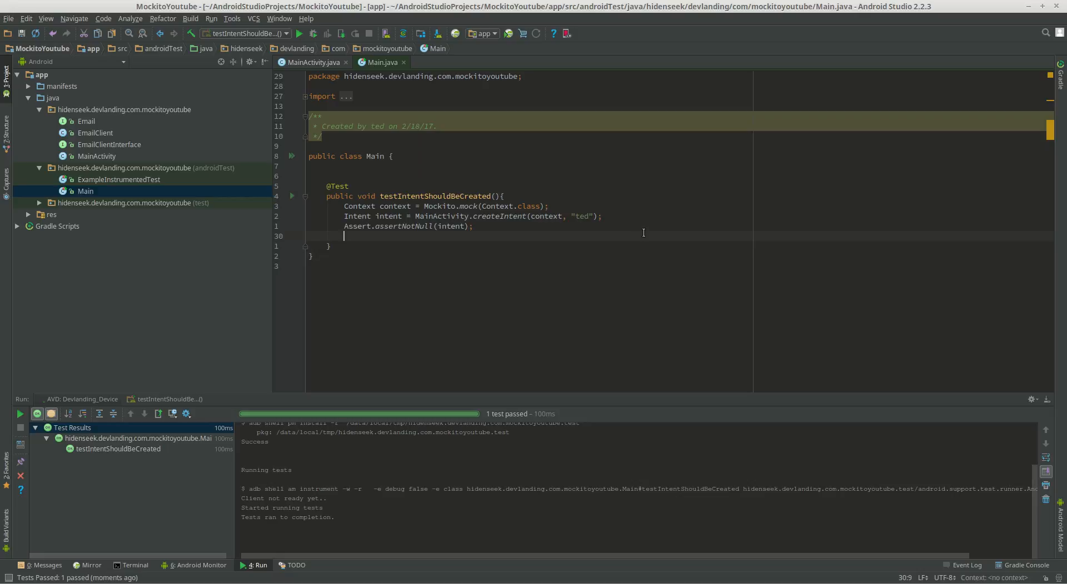
Step: Start an Assert.assertEquals check expecting "ted"
{"action": "type", "text": "Assert."}
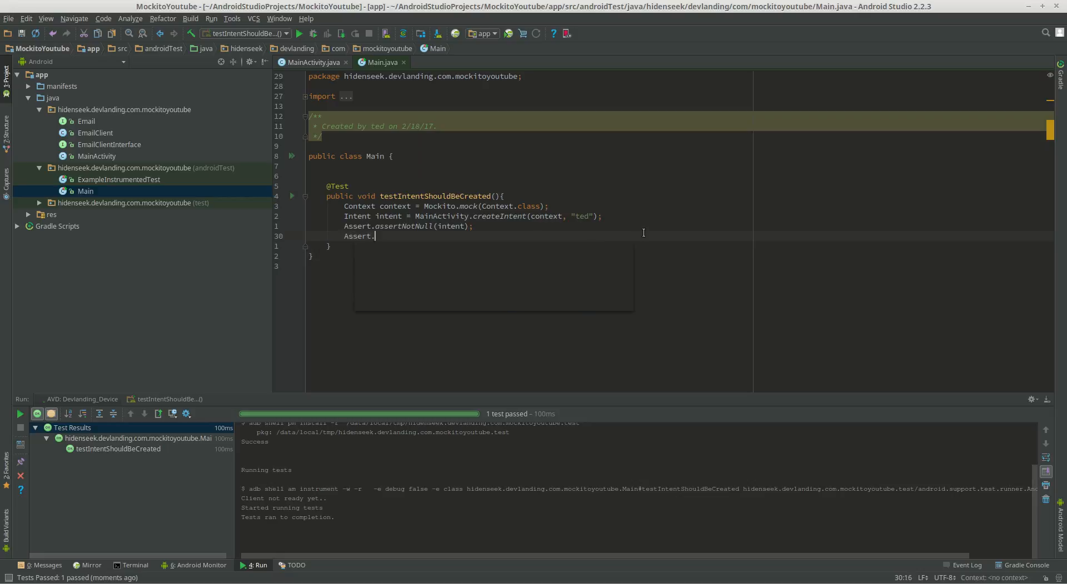
{"action": "type", "text": "asstha"}
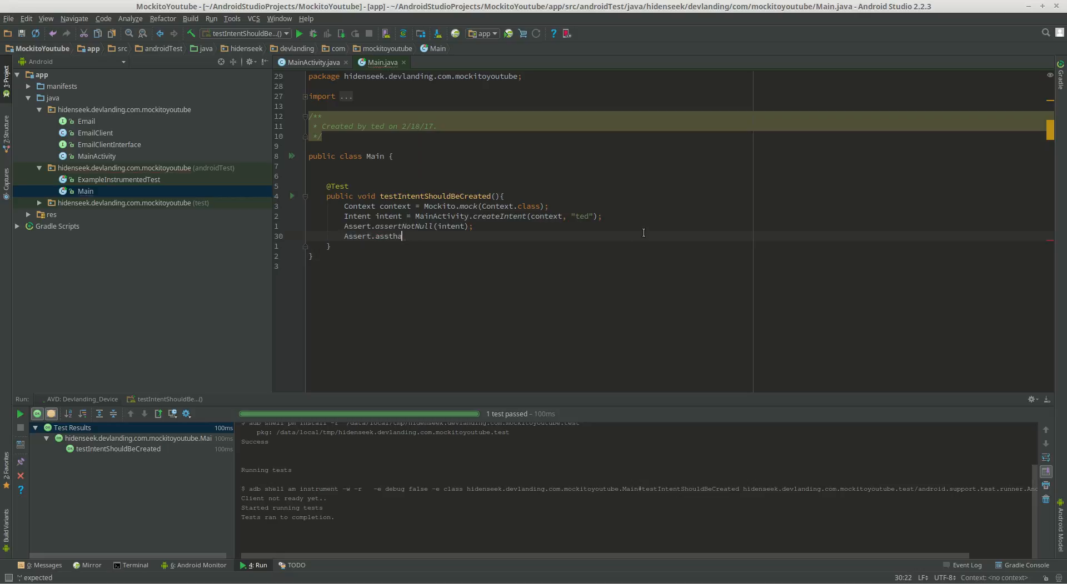
{"action": "type", "text": "assertEquals();"}
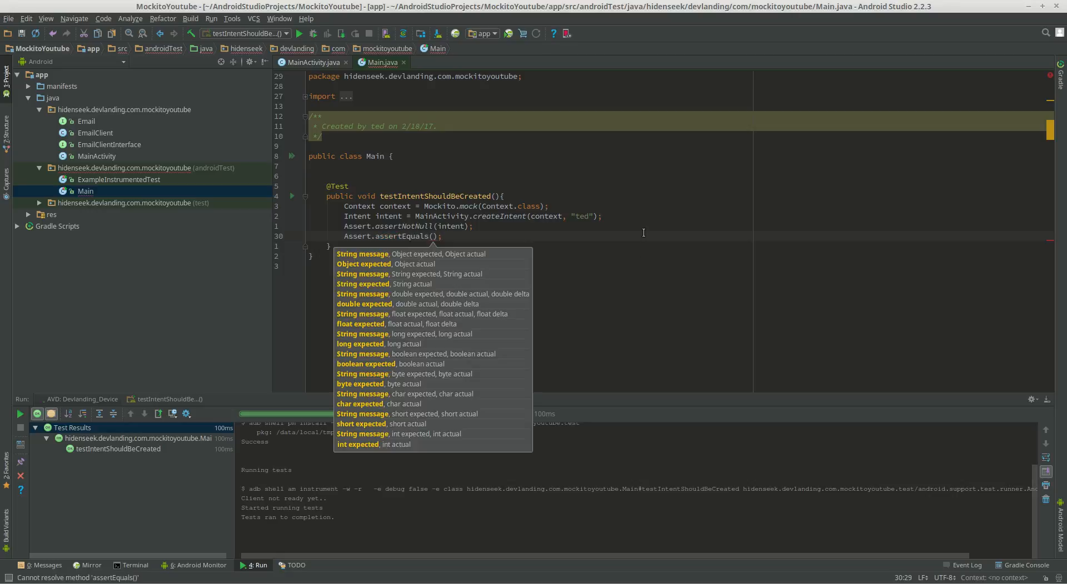
{"action": "type", "text": "\"ted\","}
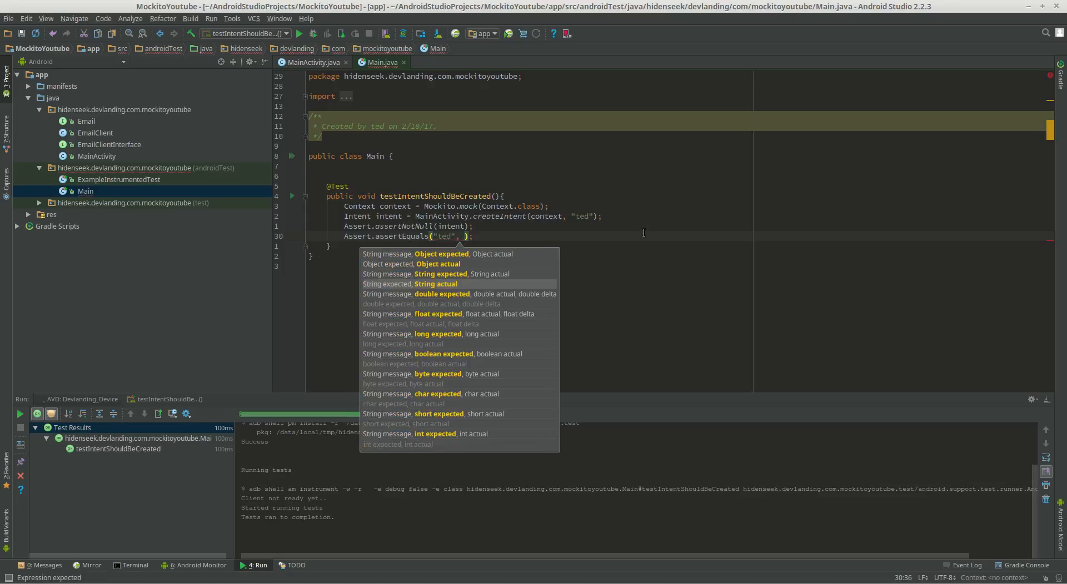
Step: Get Bundle bundle = intent.getExtras() and compare against bundle.getString("USERNAME"), checking the key in MainActivity
{"action": "type", "text": "Bundle bundle = int"}
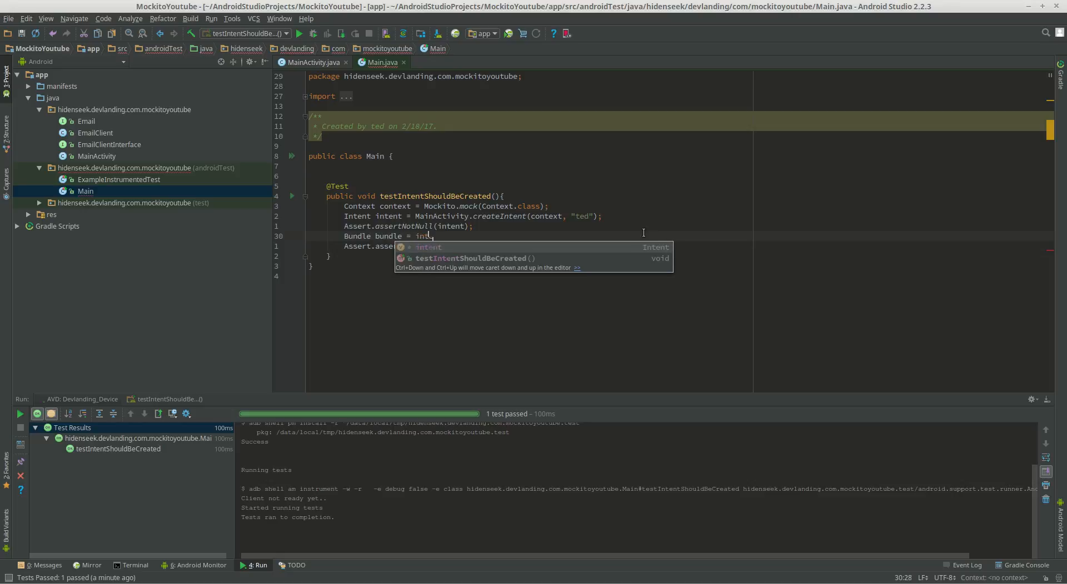
{"action": "type", "text": ".getExtras();"}
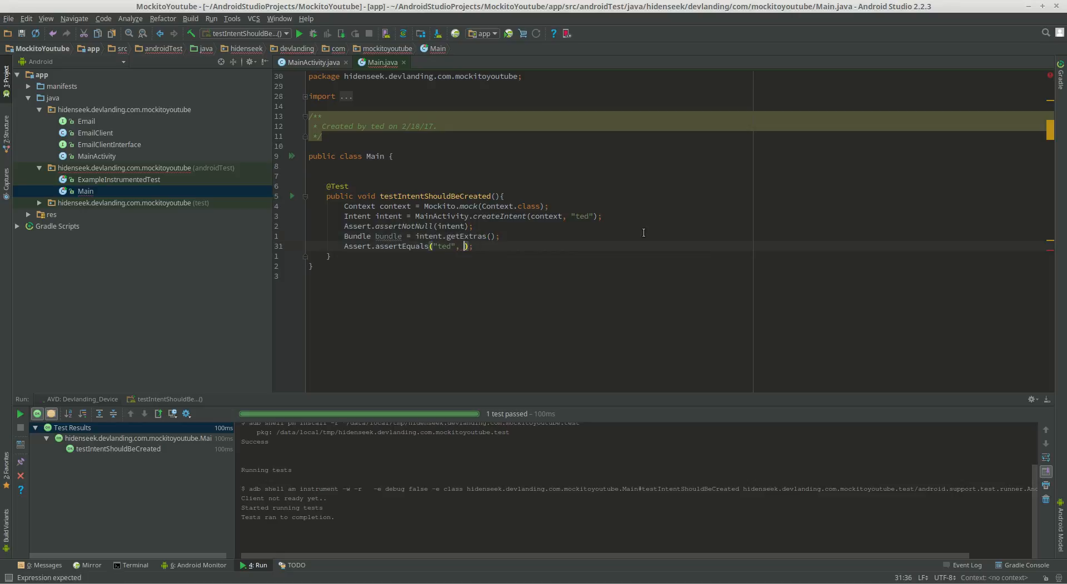
{"action": "type", "text": "bundle.getString("}
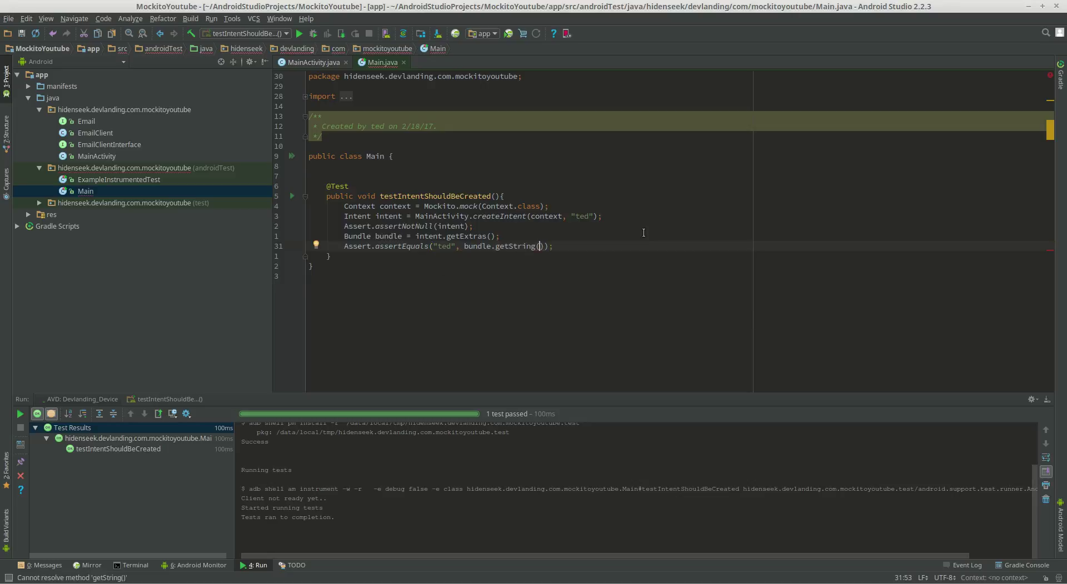
{"action": "type", "text": "\"USERNA\""}
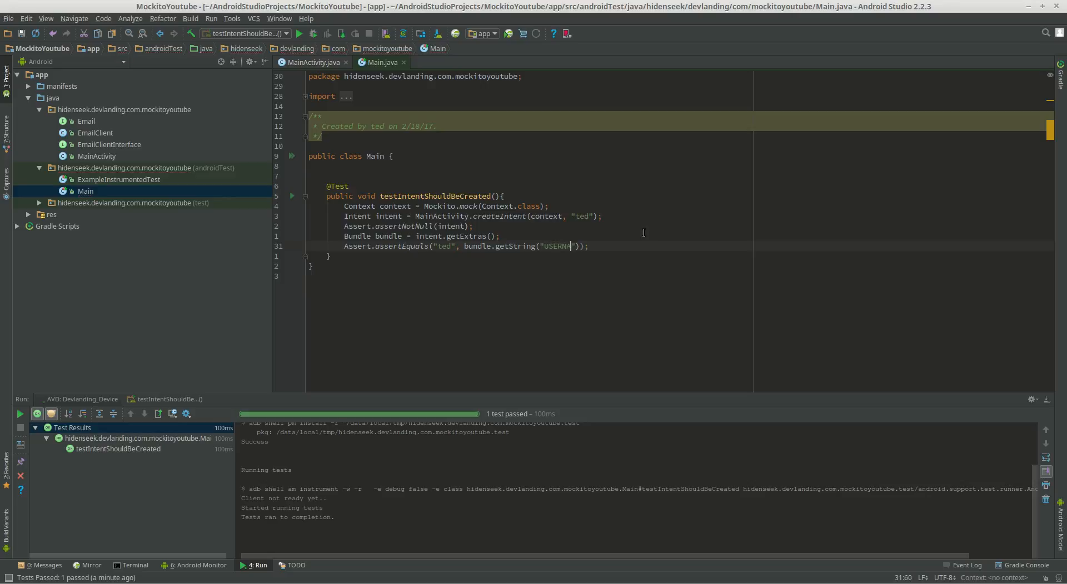
{"action": "left_click", "coordinate": [314, 62]}
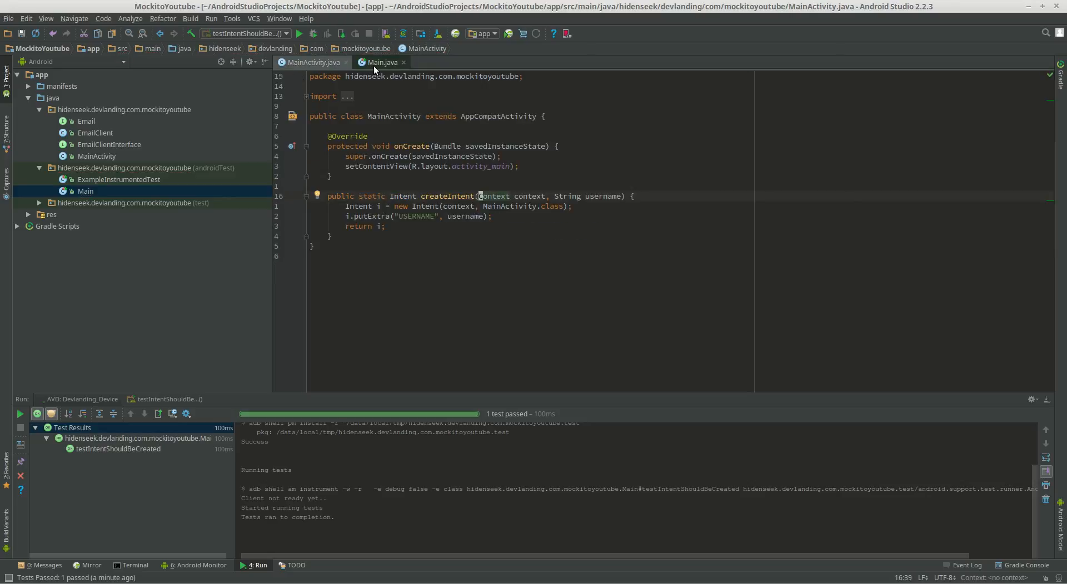
Step: Write a private Bundle getIntentExtras(Intent intent) helper returning intent.getExtras()
{"action": "left_click", "coordinate": [380, 62]}
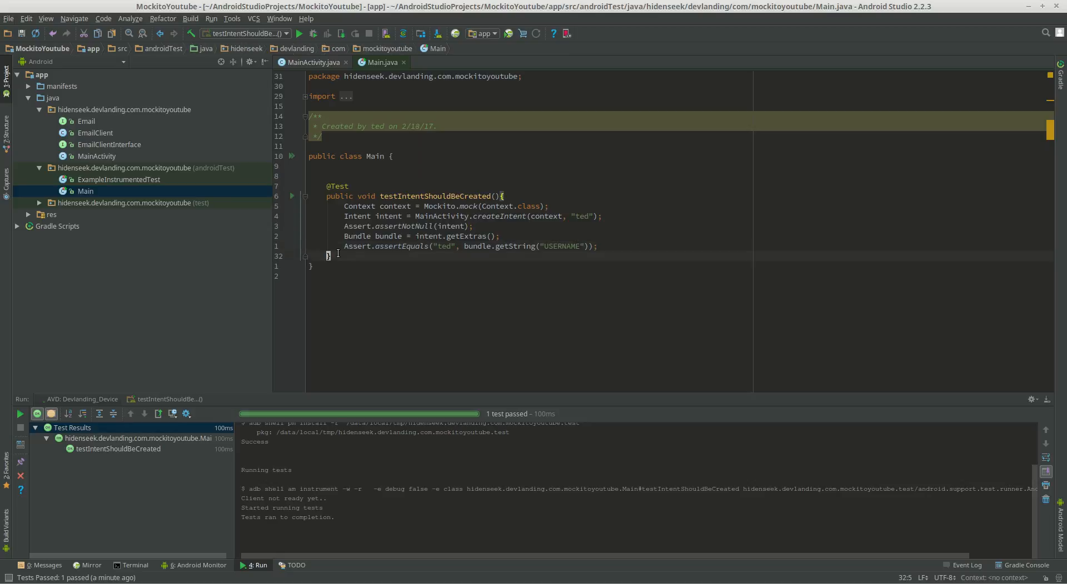
{"action": "type", "text": "private"}
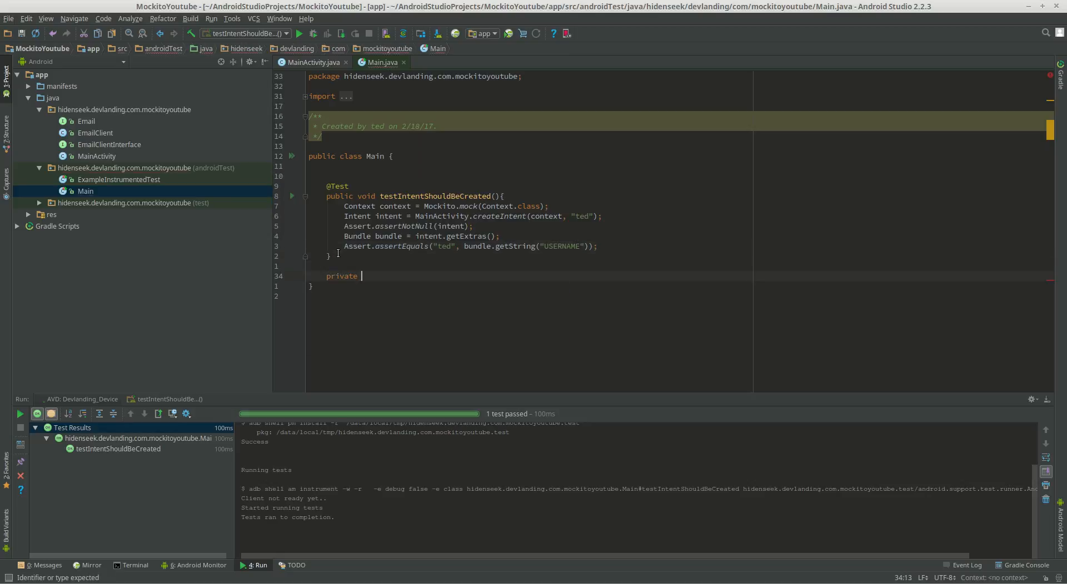
{"action": "type", "text": "Bundle g"}
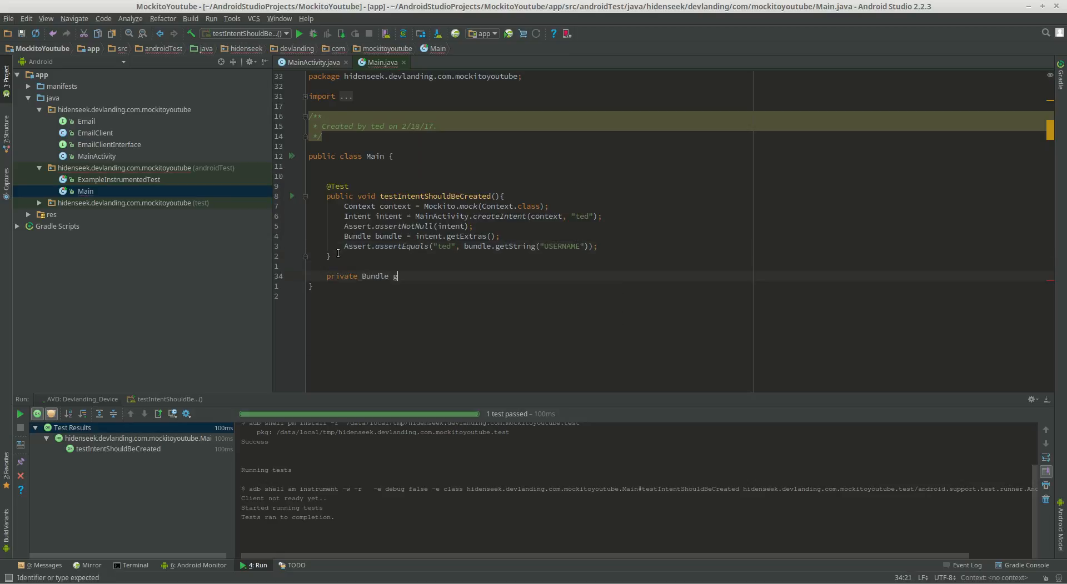
{"action": "type", "text": "etIntentExtras"}
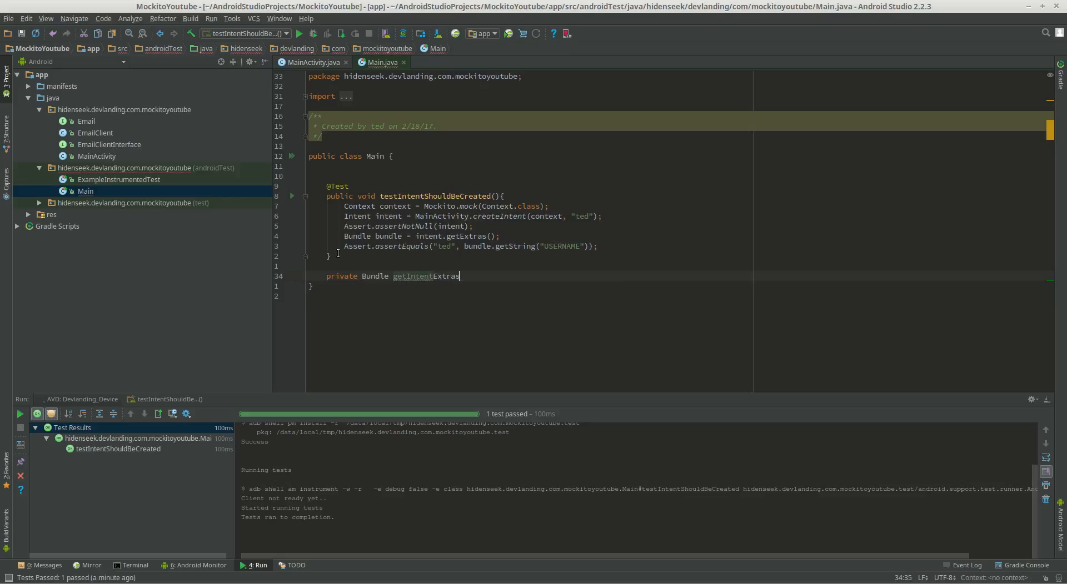
{"action": "type", "text": "(){}"}
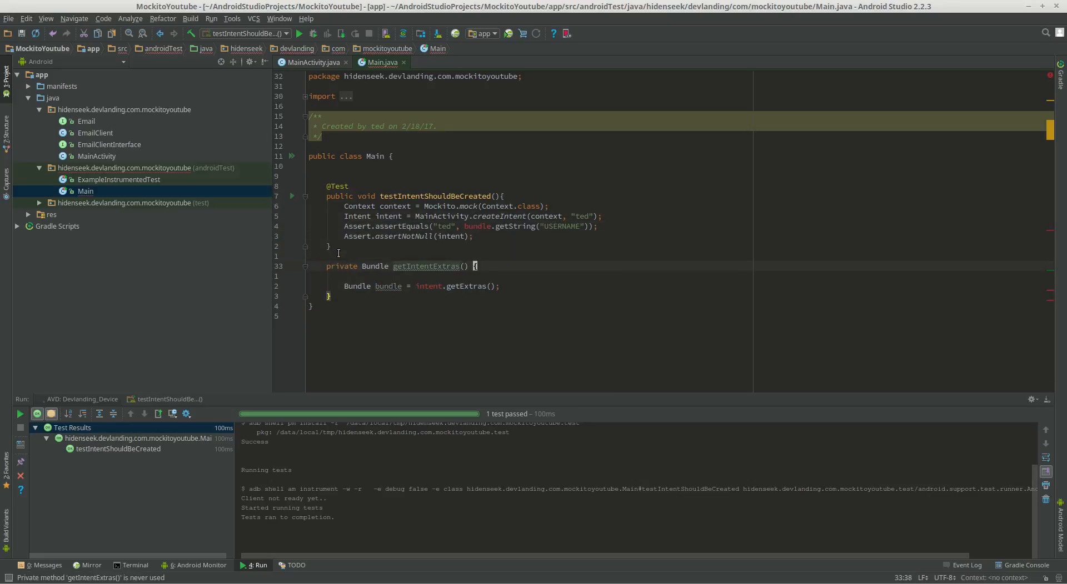
{"action": "type", "text": "Intent intent"}
{"action": "type", "text": "return bundle;"}
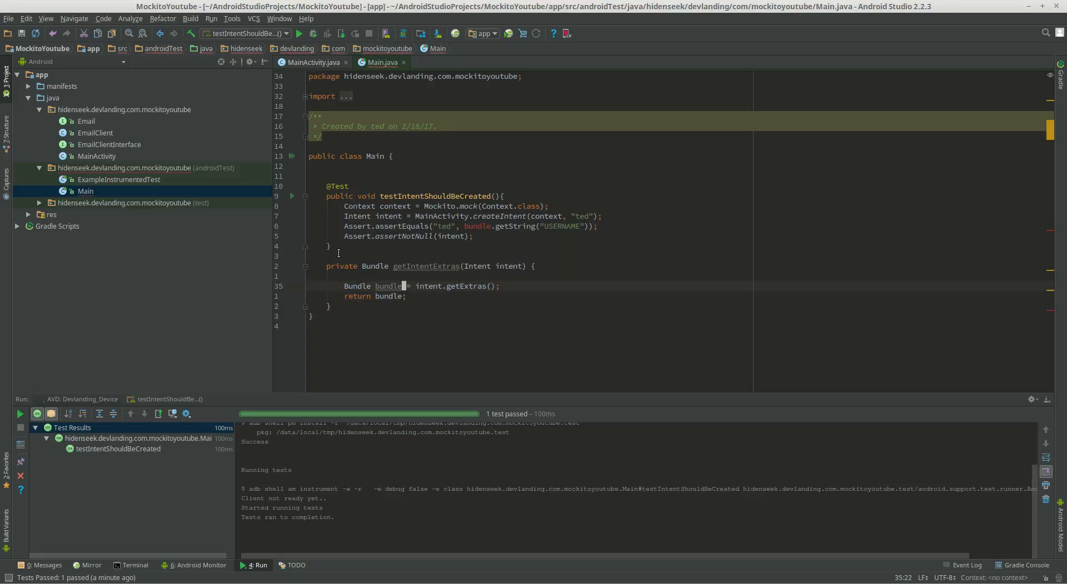
Step: Call getIntentExtras(intent) from the test and keep Assert.assertNotNull(intent)
{"action": "type", "text": "getIntentExtras()"}
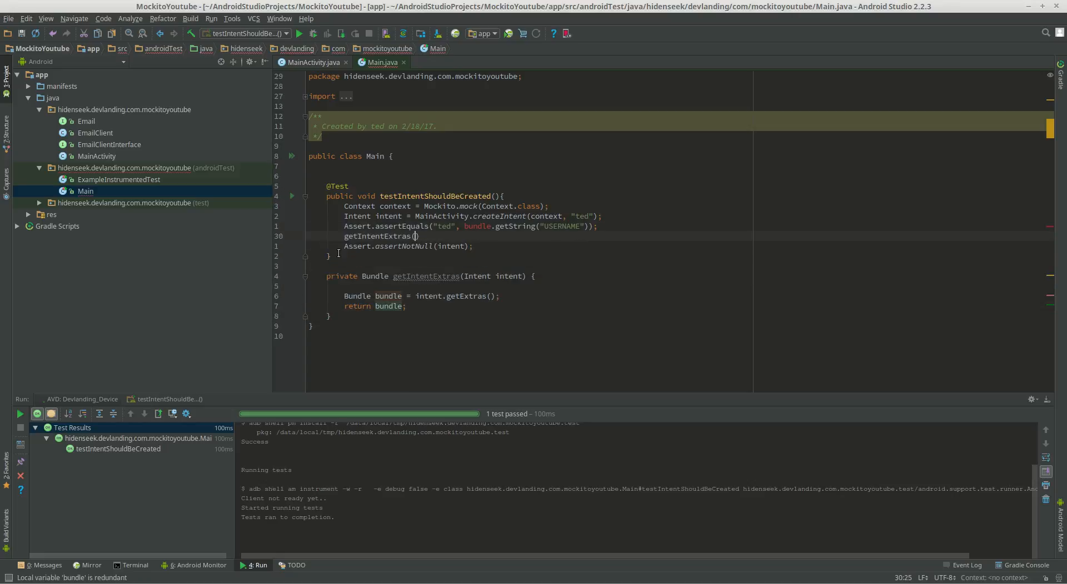
{"action": "type", "text": "intent"}
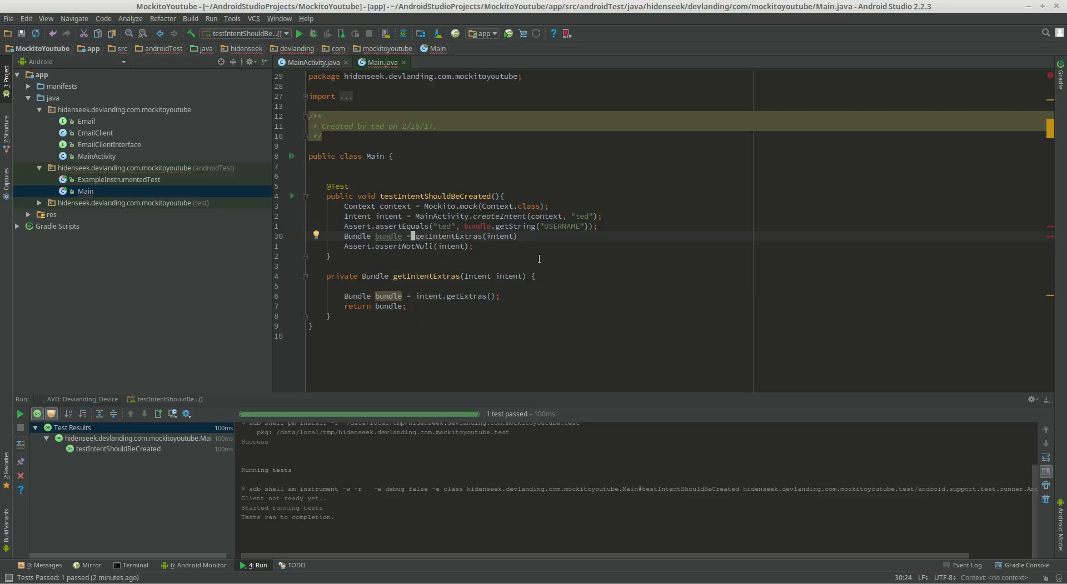
{"action": "type", "text": ";"}
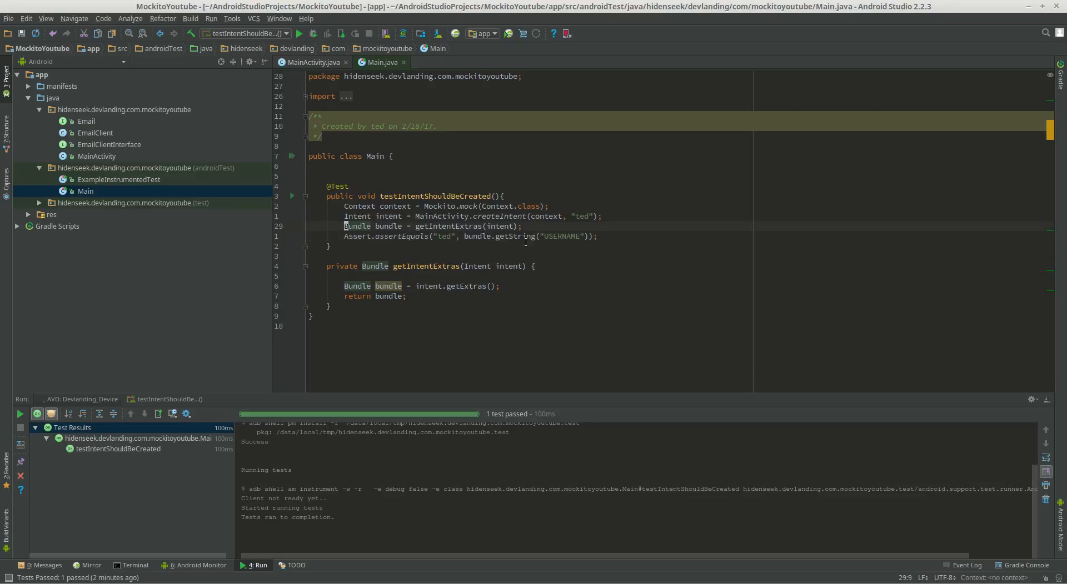
{"action": "type", "text": "Assert.assertNotNull(intent);"}
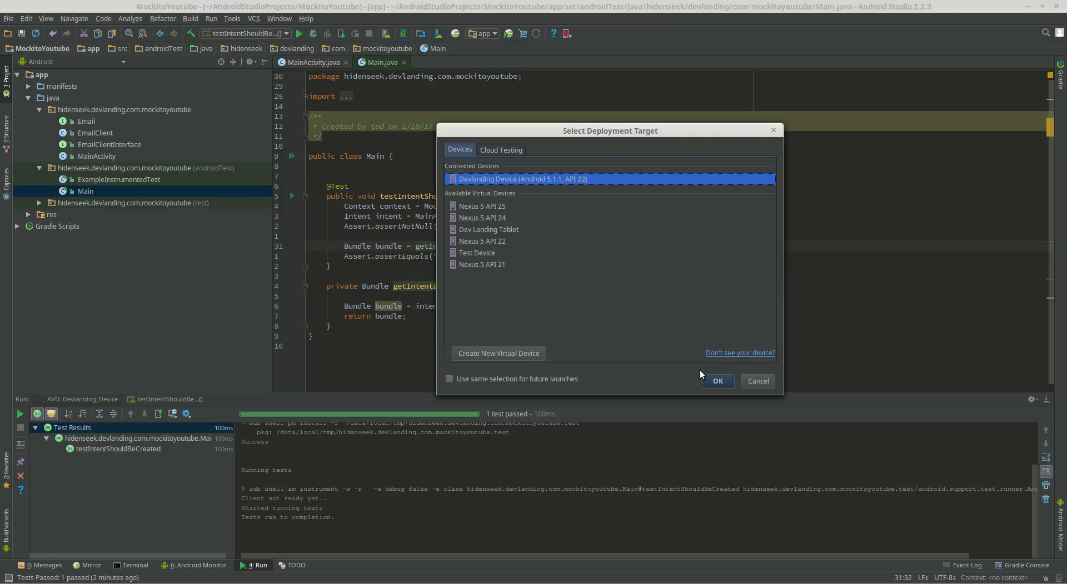
Step: Rerun the refactored test on Devlanding Device so it passes green
{"action": "left_click", "coordinate": [718, 382]}
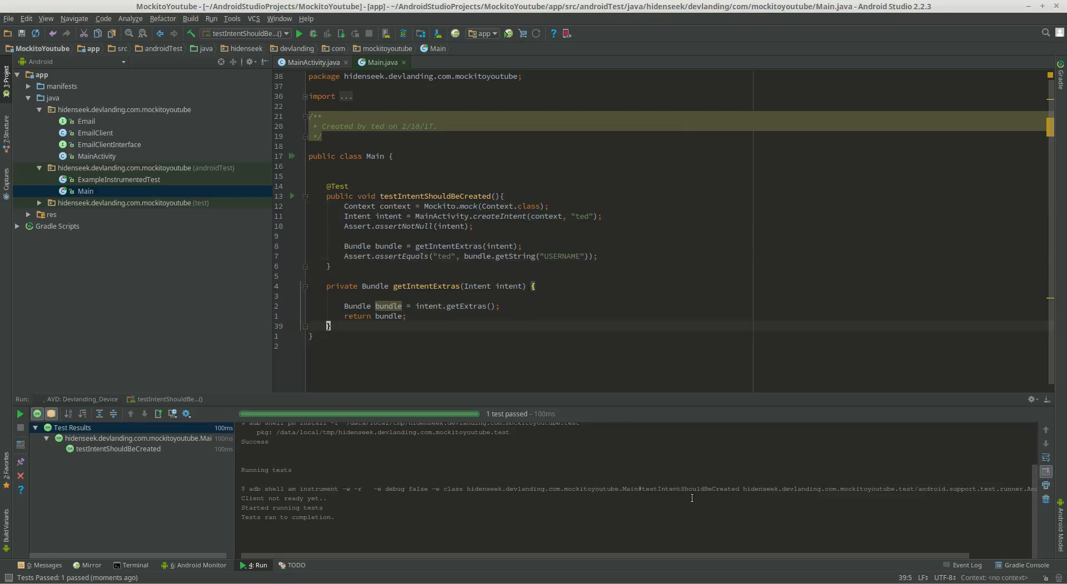
{"action": "mouse_move", "coordinate": [258, 239]}
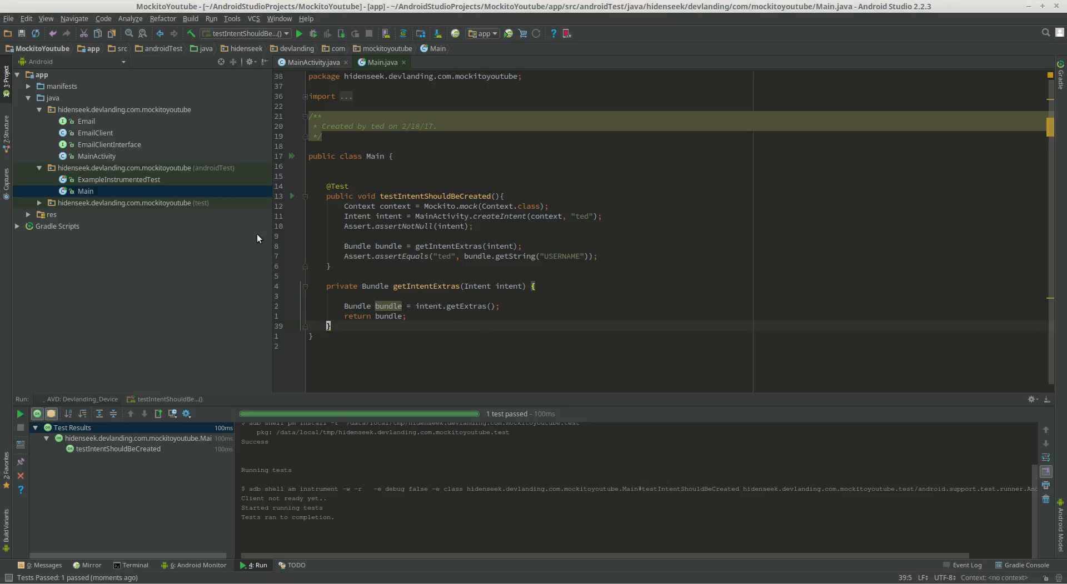
{"action": "mouse_move", "coordinate": [207, 216]}
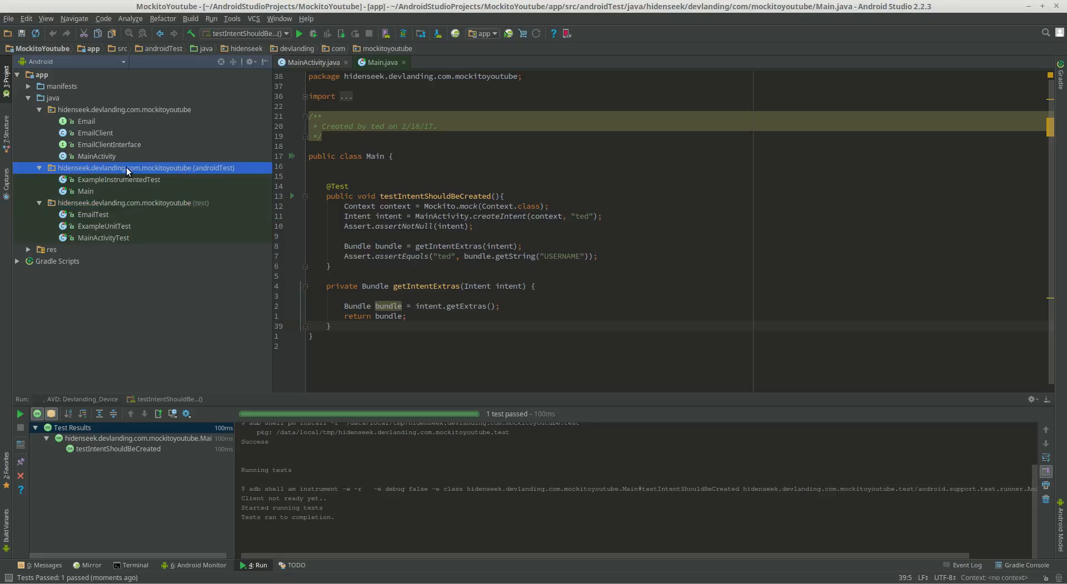
{"action": "mouse_move", "coordinate": [164, 175]}
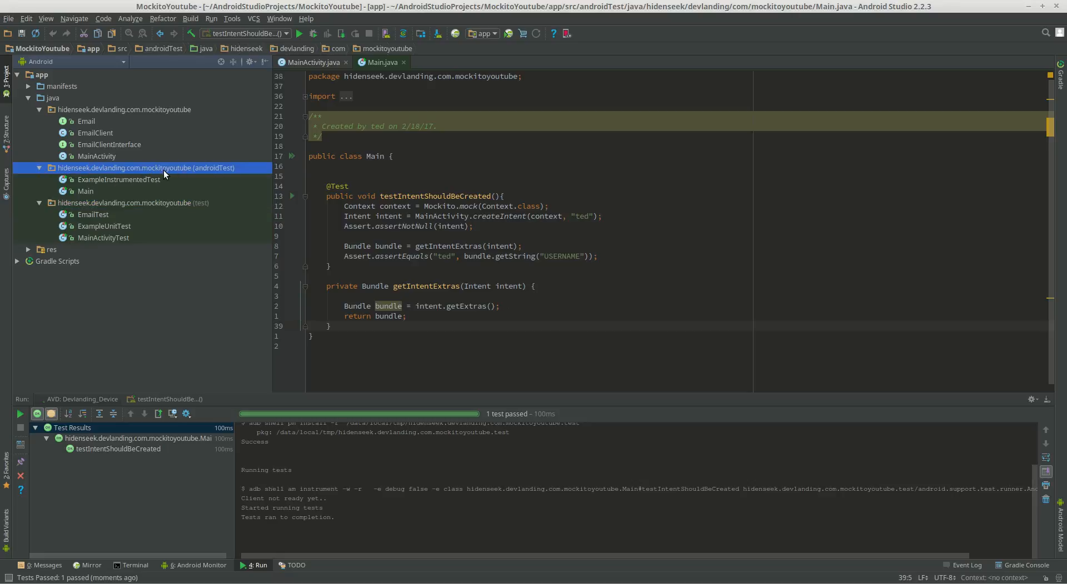